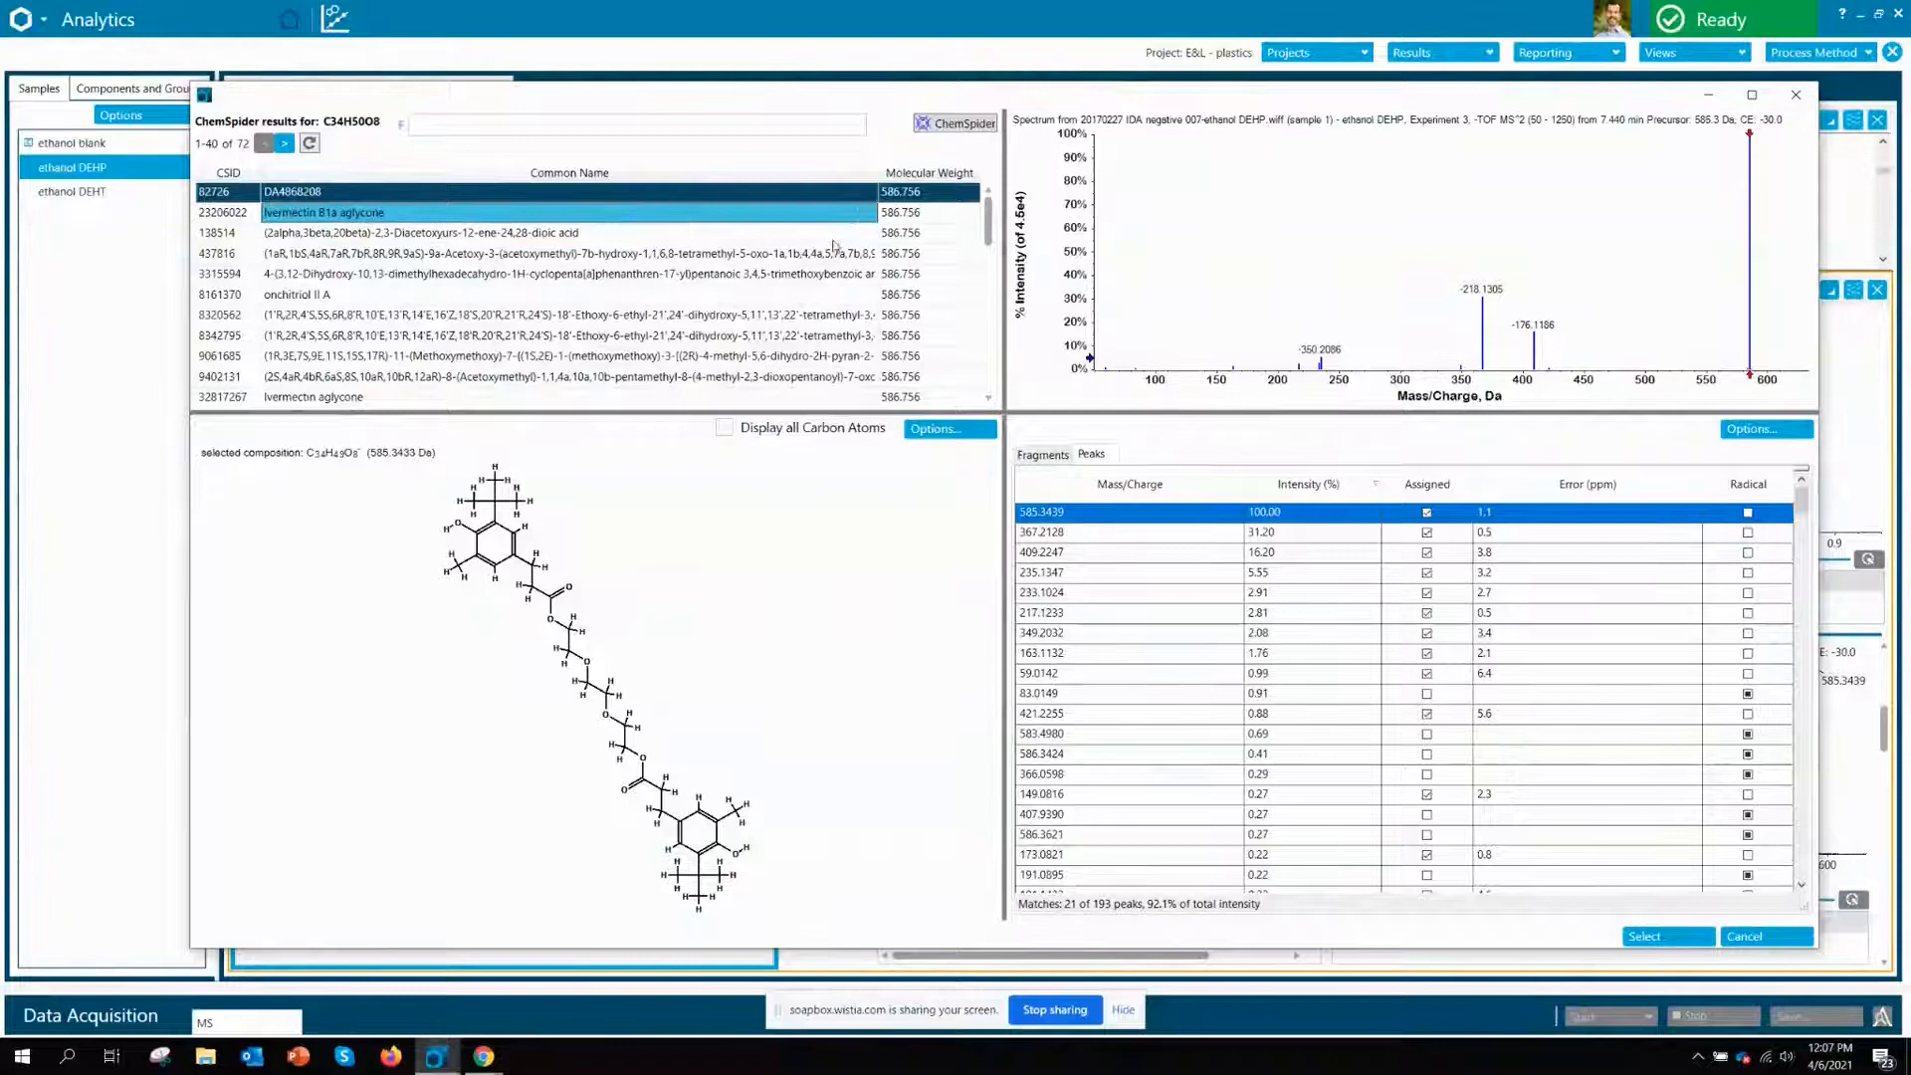
Select the 367.2128 peak to map that fragment onto the DA4868208 structure and spectrum
{"action": "left_click", "coordinate": [560, 375]}
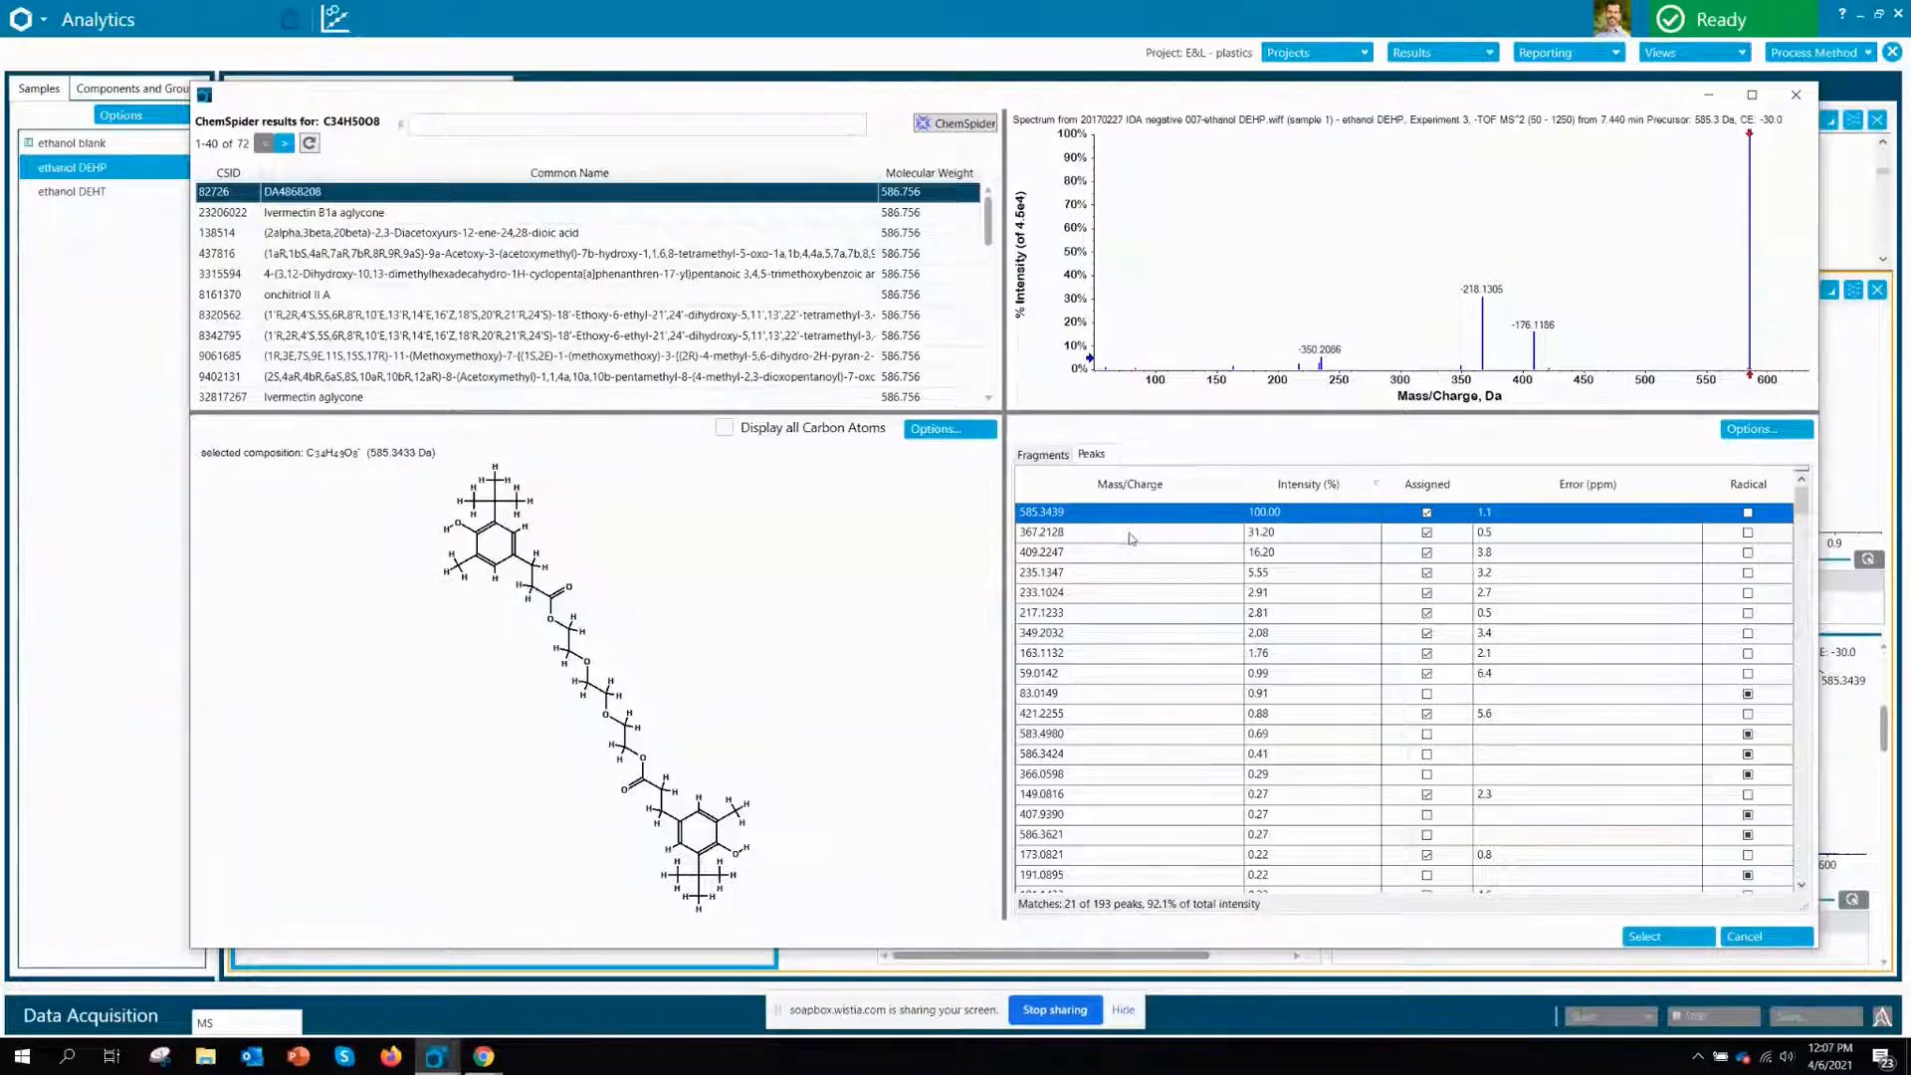
{"action": "left_click", "coordinate": [1097, 532]}
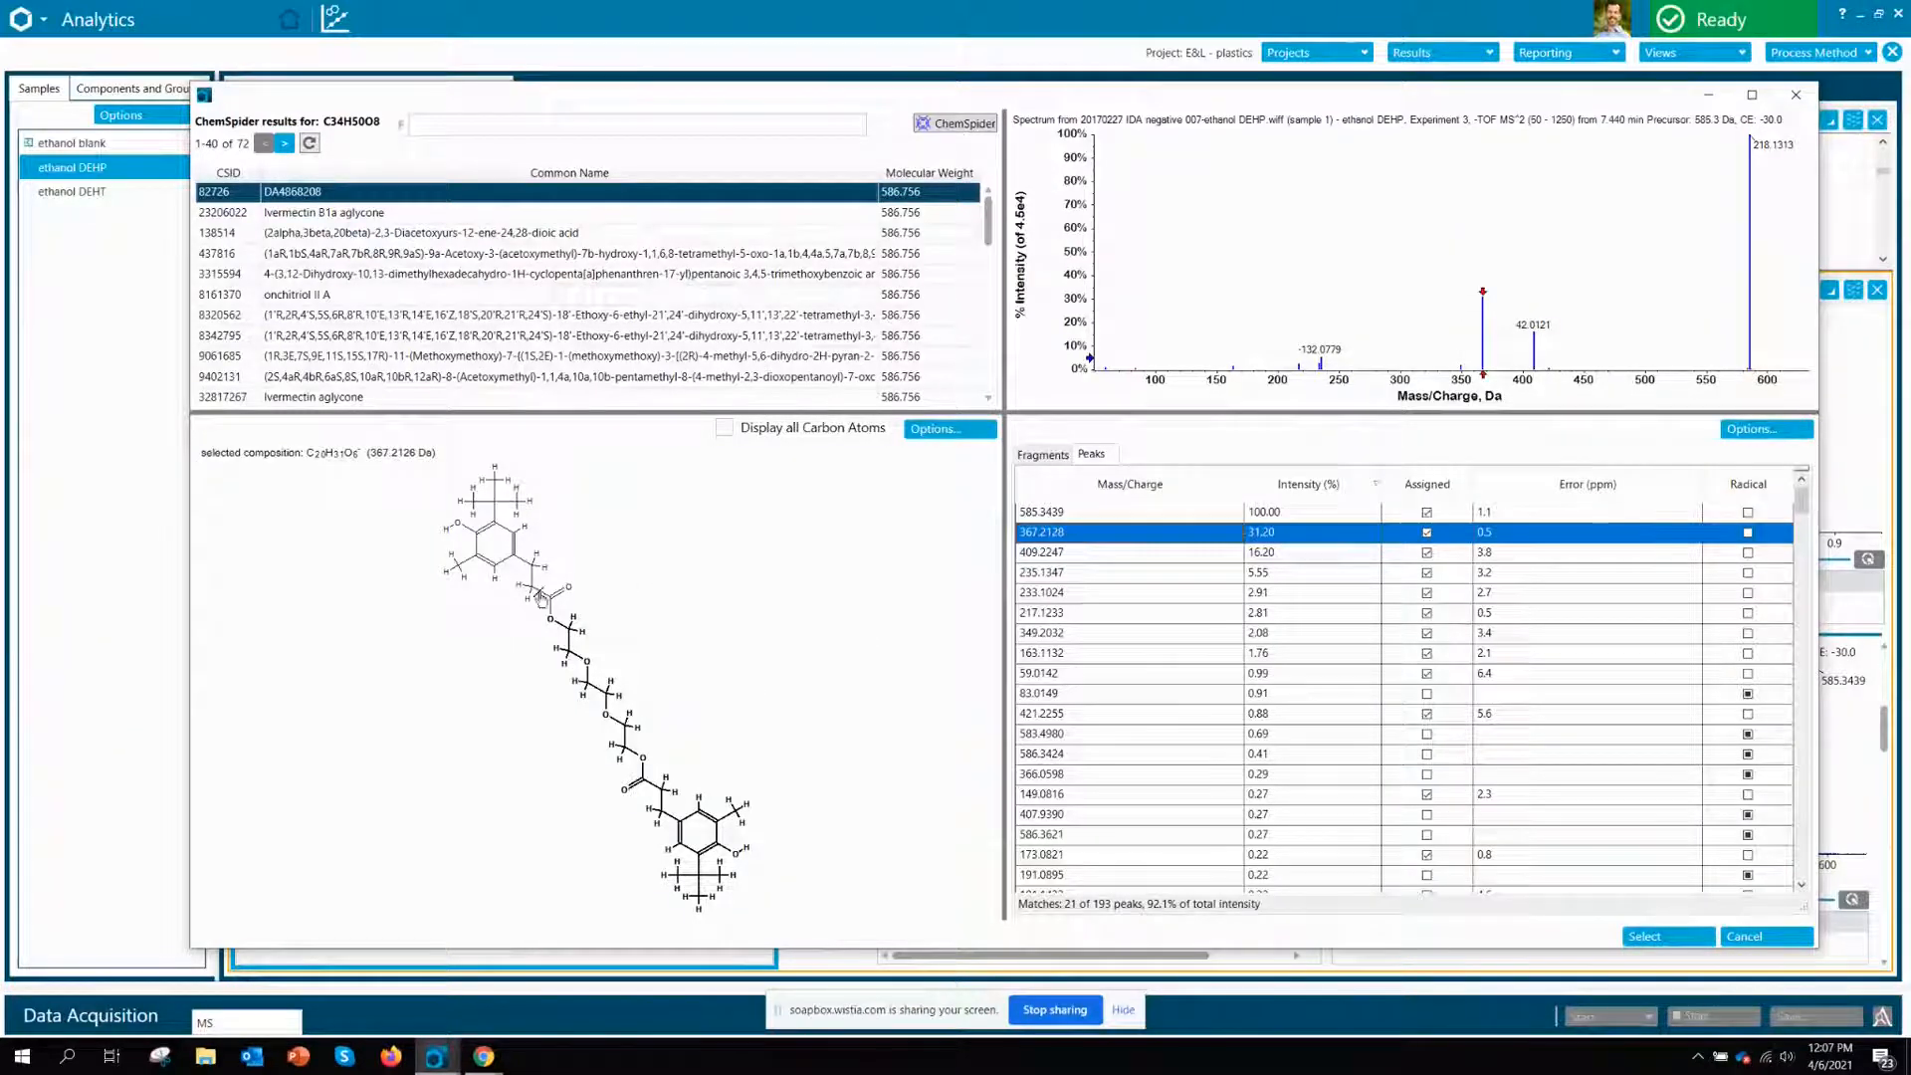